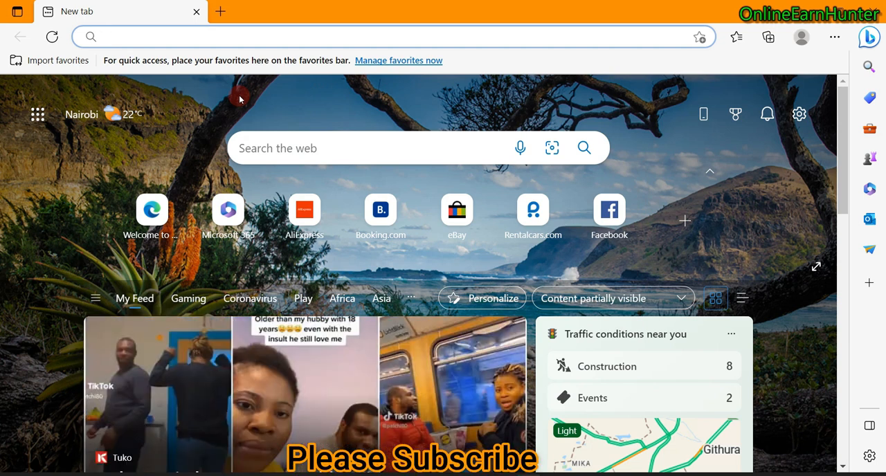
# Enter the search term switchyomega in the new tab's address bar.
pyautogui.write('switchyomega')
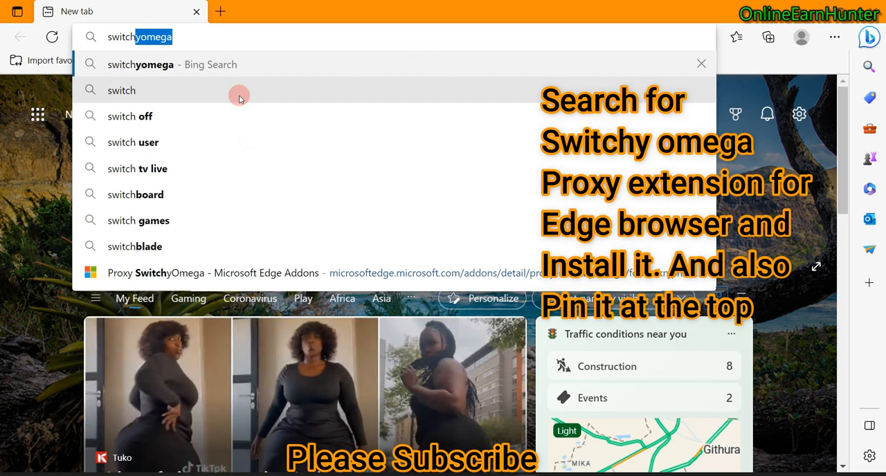
pyautogui.write('switchyomega')
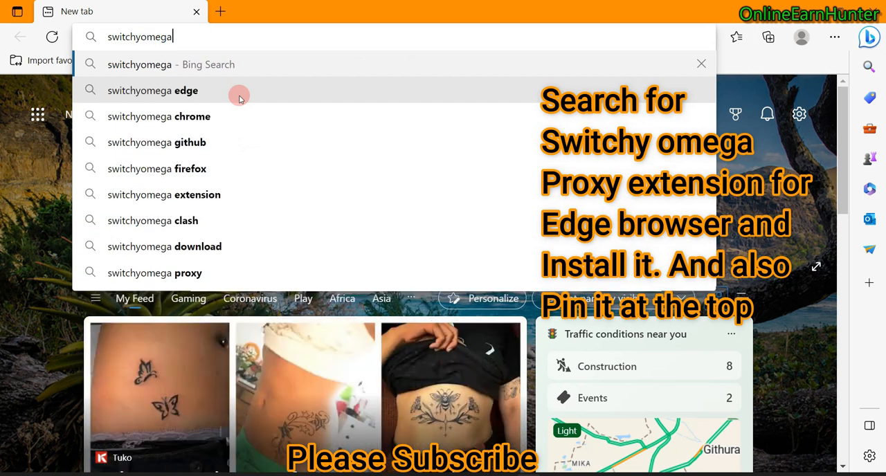
pyautogui.moveTo(177, 64)
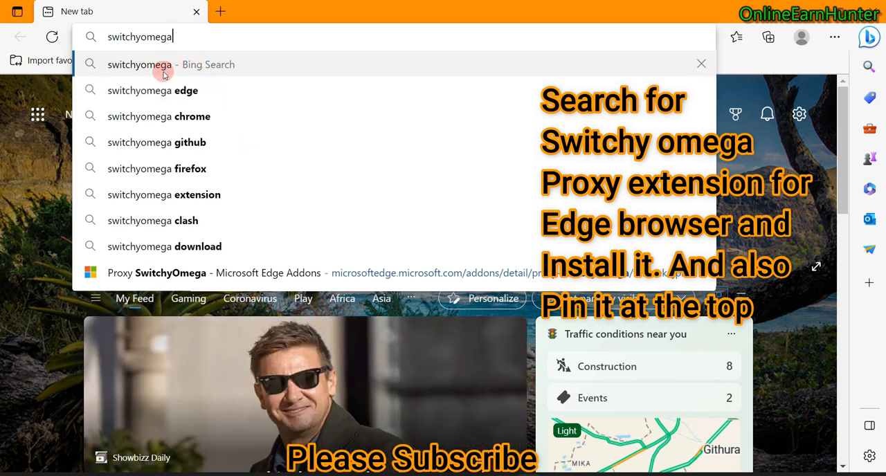
# Run a Bing search for 'switchyomega edge' leading to the Proxy SwitchyOmega Add-ons listing.
pyautogui.click(152, 90)
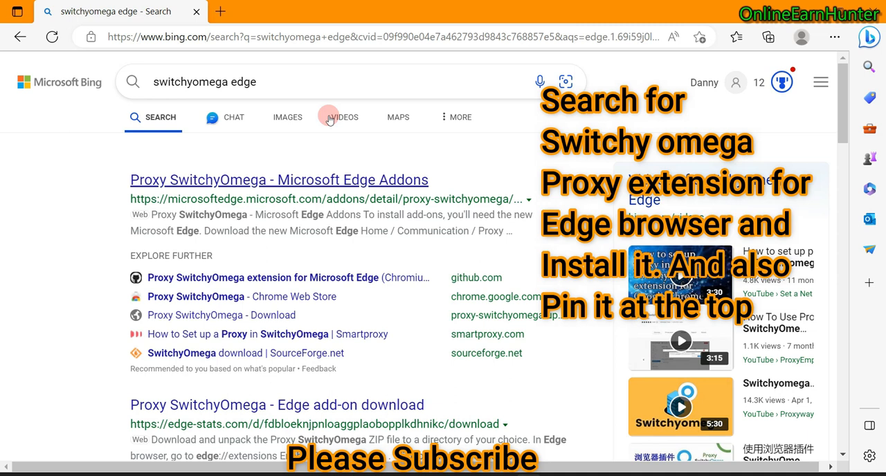
pyautogui.moveTo(330, 116)
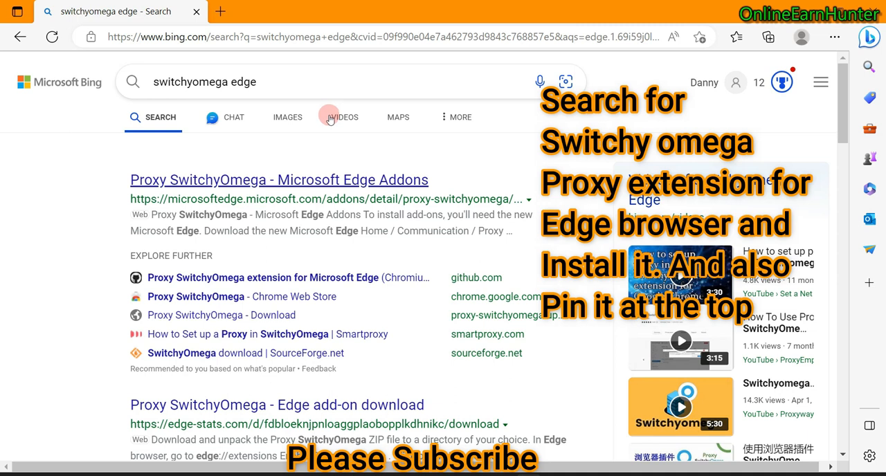
pyautogui.moveTo(242, 211)
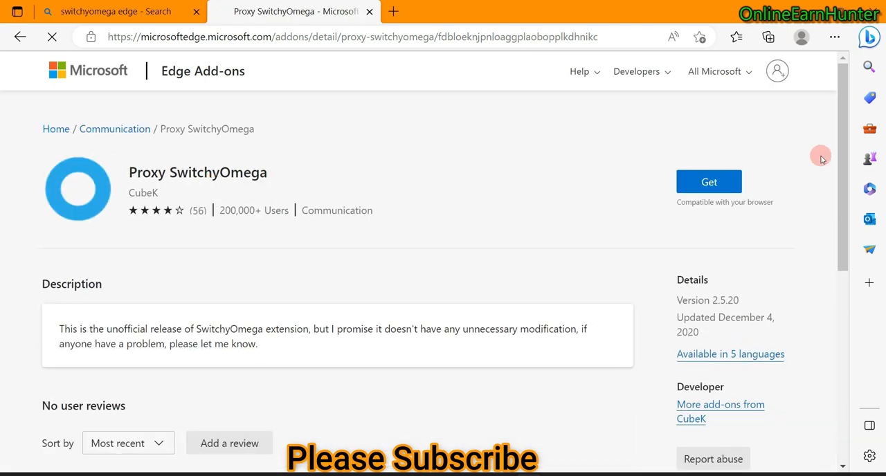
# Install Proxy SwitchyOmega from its Edge Add-ons listing, confirming Add extension.
pyautogui.click(709, 181)
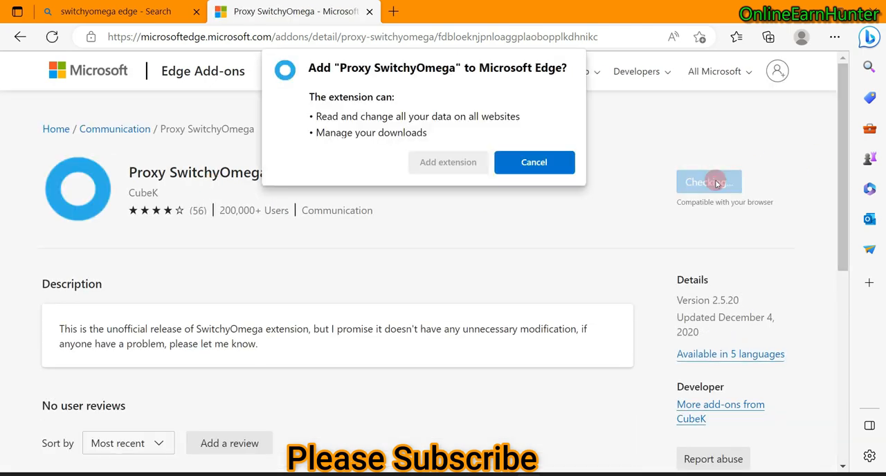
pyautogui.click(449, 162)
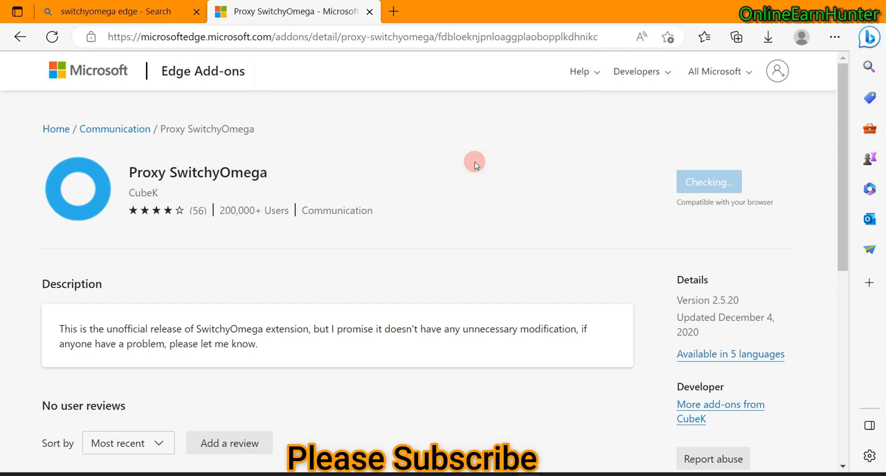
pyautogui.click(709, 182)
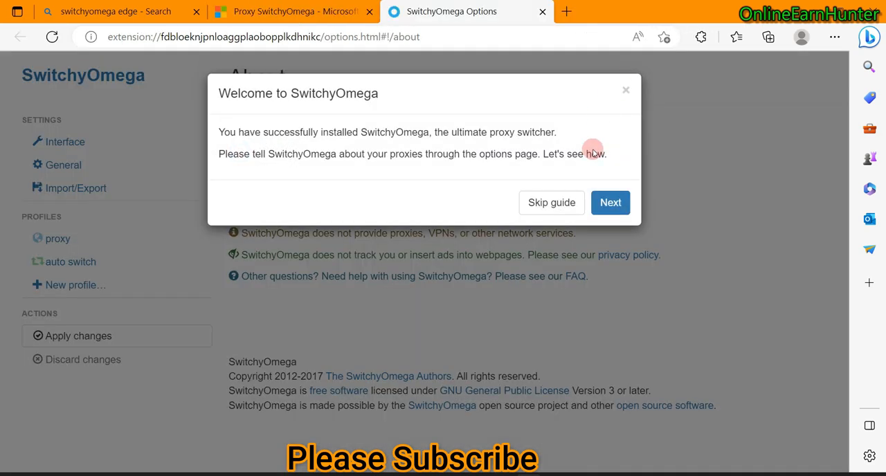
pyautogui.moveTo(560, 190)
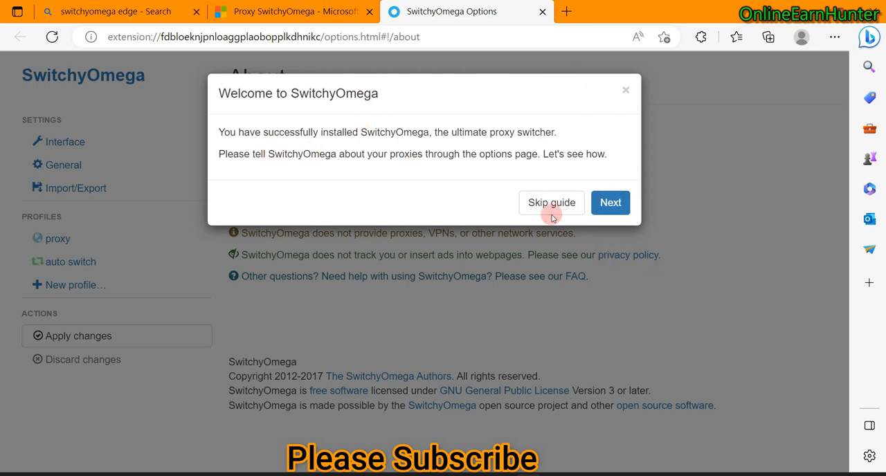
# Skip the SwitchyOmega welcome guide and pin the extension to the Edge toolbar.
pyautogui.click(550, 202)
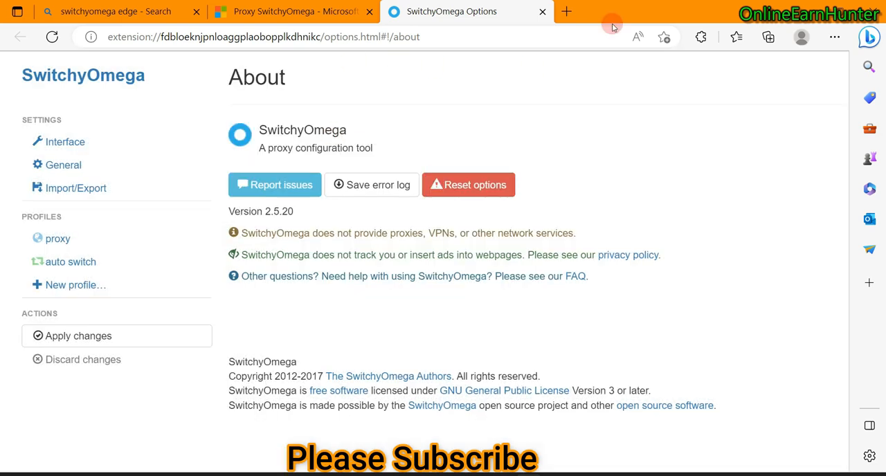
pyautogui.click(701, 36)
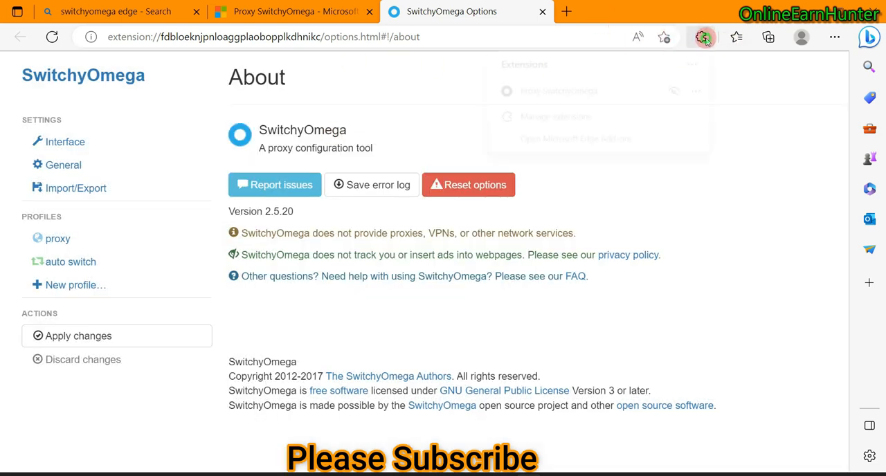
pyautogui.click(702, 36)
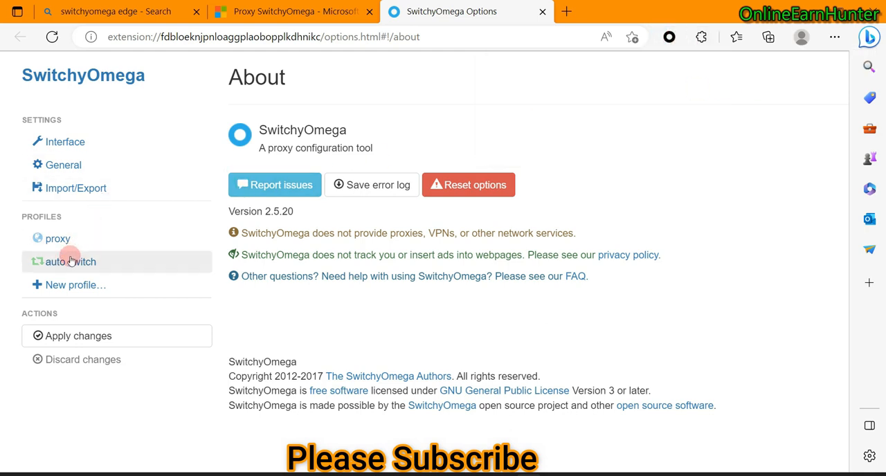
# Create a new Proxy Profile named 'Test profile' in SwitchyOmega.
pyautogui.click(75, 284)
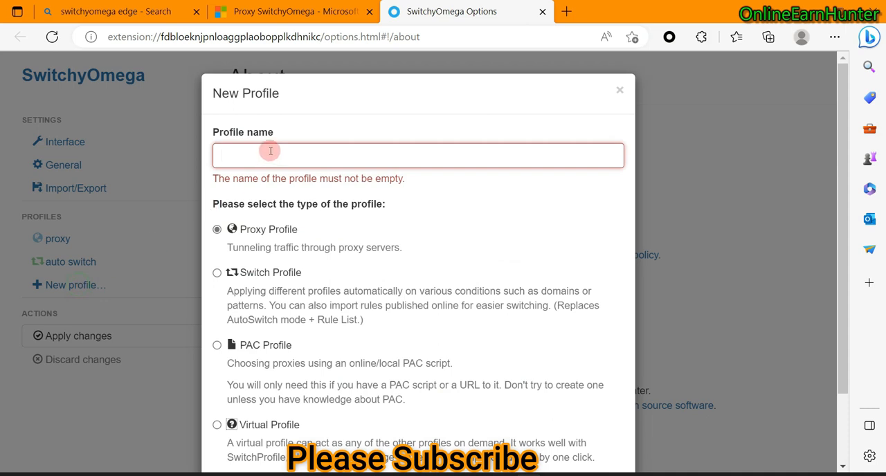
pyautogui.write('T')
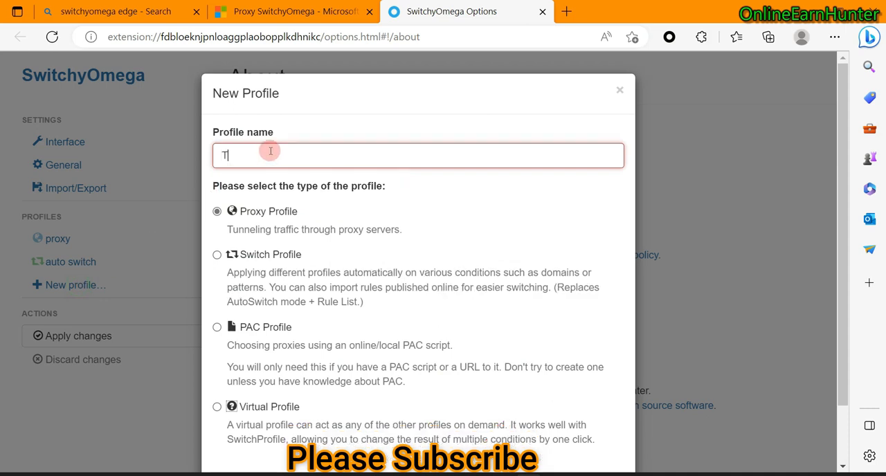
pyautogui.write('est pr')
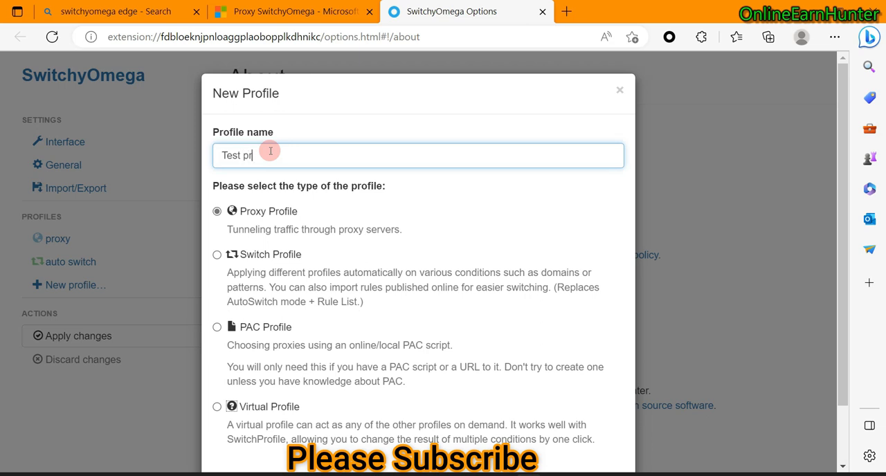
pyautogui.write('ofile')
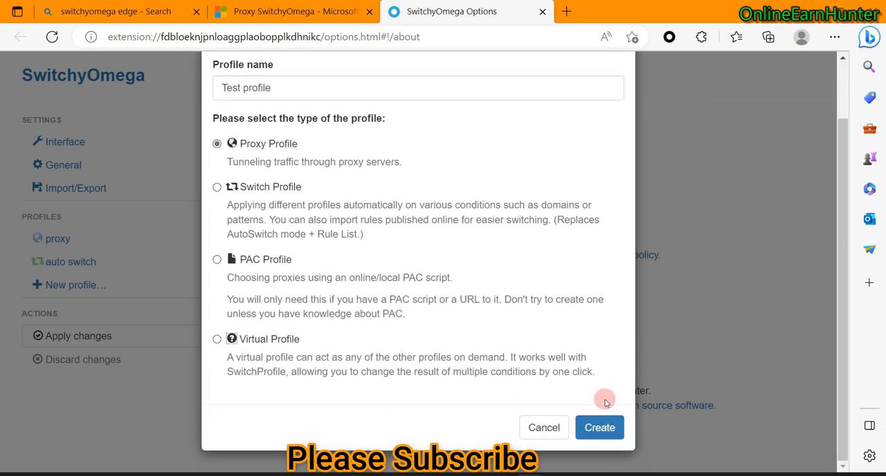
pyautogui.click(599, 426)
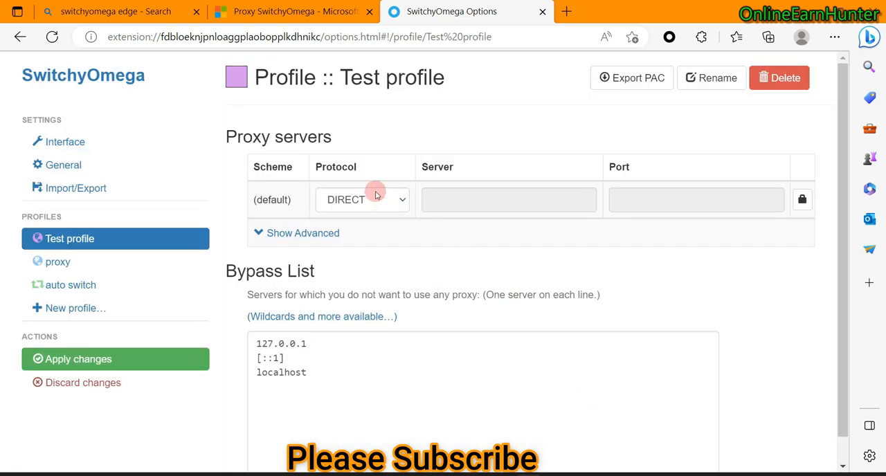
# Set the Test profile to SOCKS5 with server 193.70.27.173 and port 10001.
pyautogui.click(363, 199)
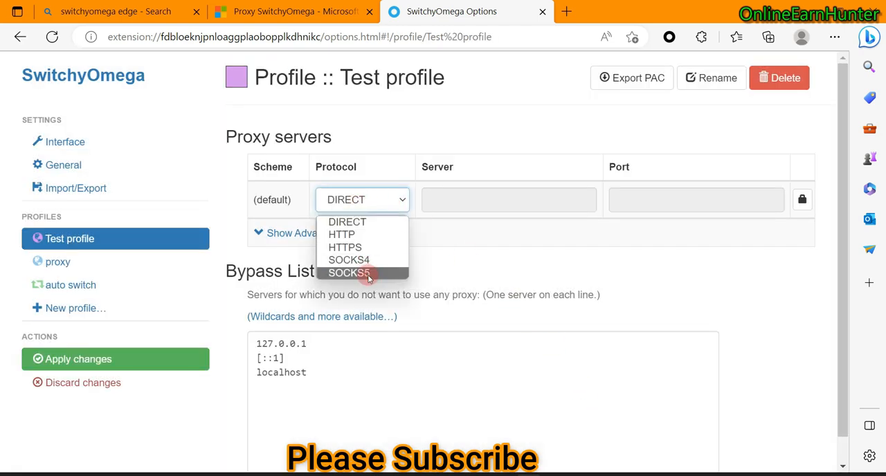
pyautogui.click(349, 273)
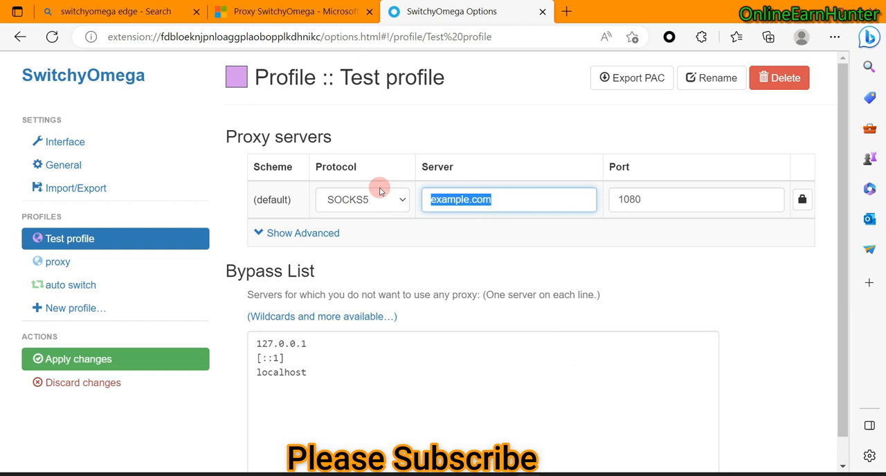
pyautogui.write('193.70.27.173')
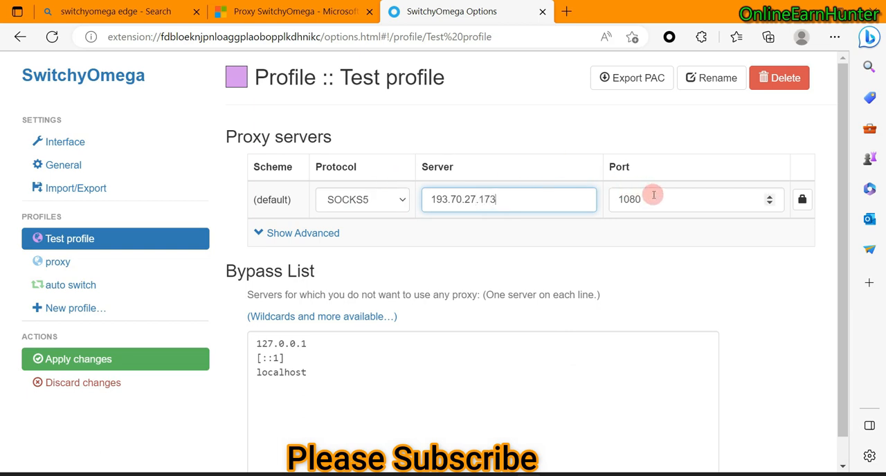
pyautogui.write('1000')
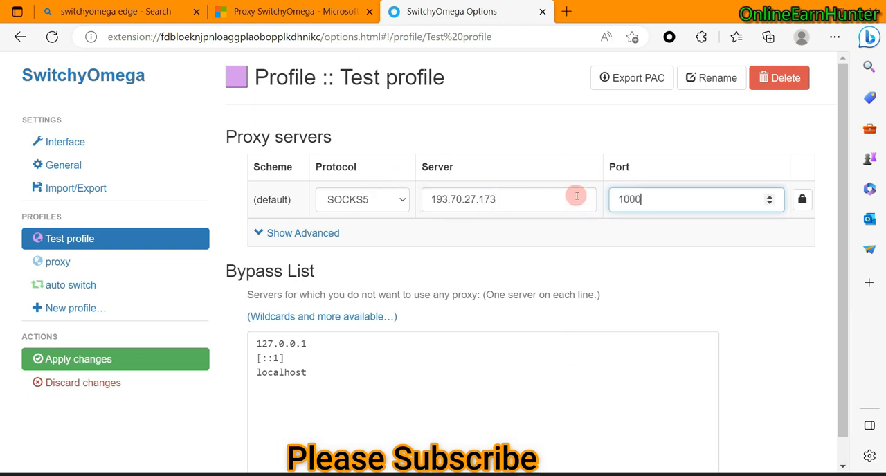
pyautogui.write('1')
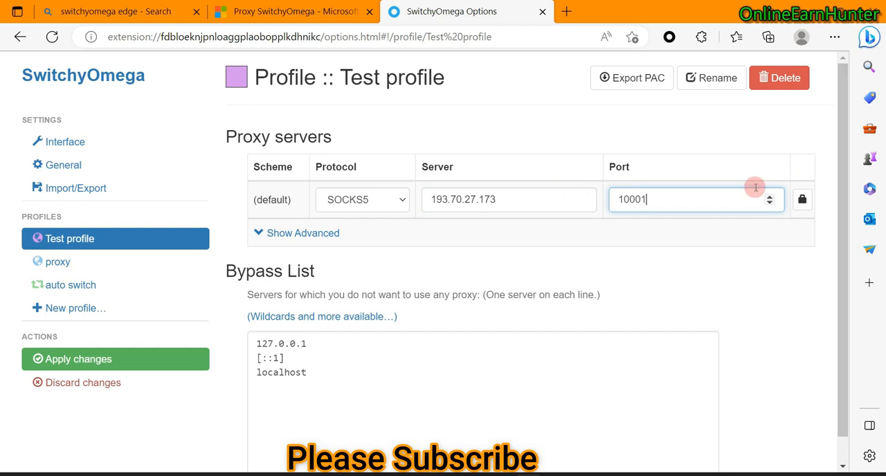
pyautogui.moveTo(794, 207)
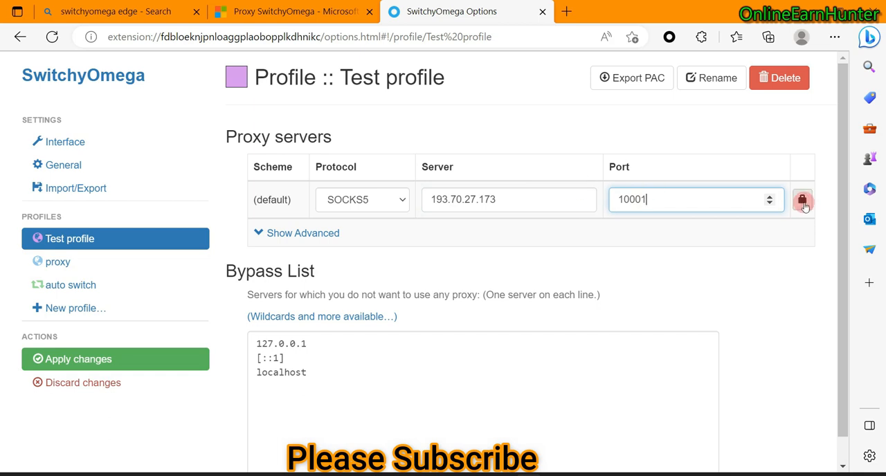
# Save empty proxy authentication and apply the Test profile changes.
pyautogui.click(801, 200)
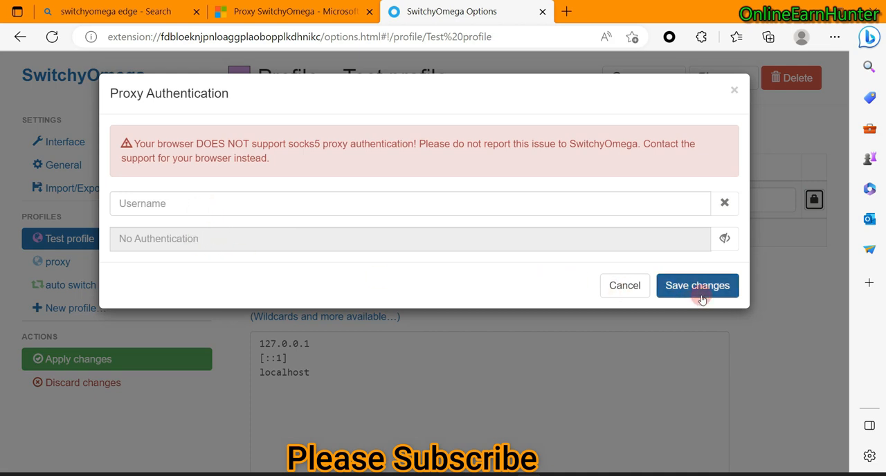
pyautogui.click(698, 285)
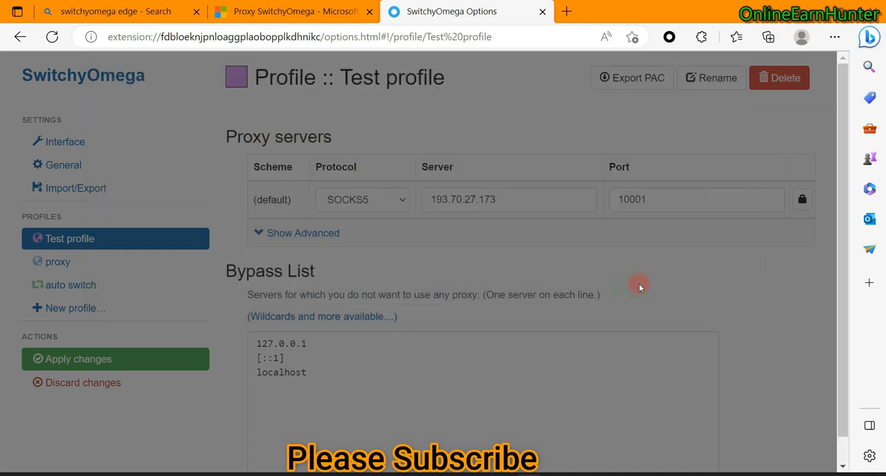
pyautogui.moveTo(229, 327)
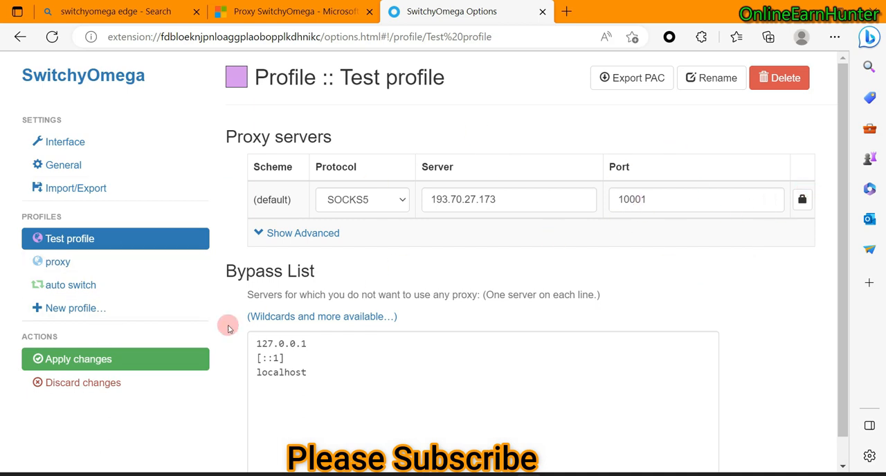
pyautogui.moveTo(203, 274)
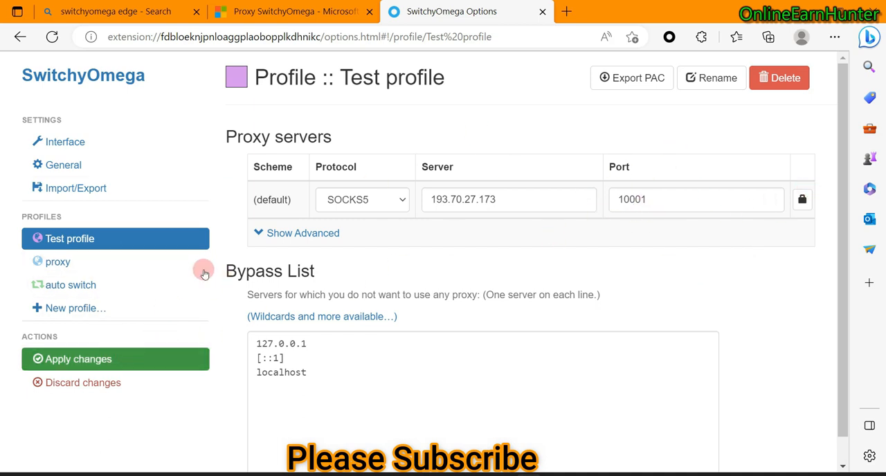
pyautogui.click(78, 359)
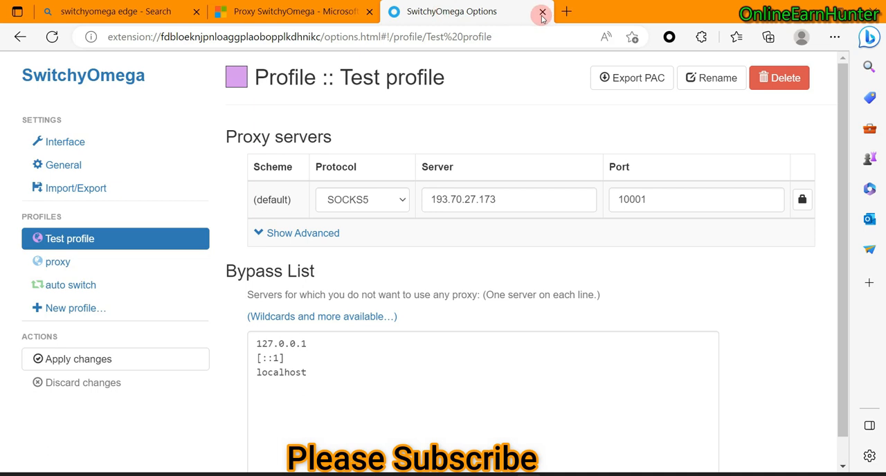
pyautogui.click(566, 11)
pyautogui.write('https://whoer.net')
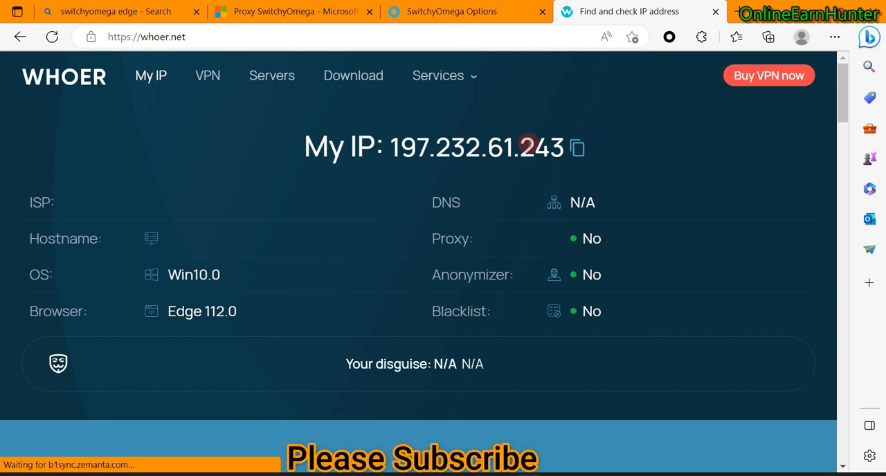
pyautogui.moveTo(511, 182)
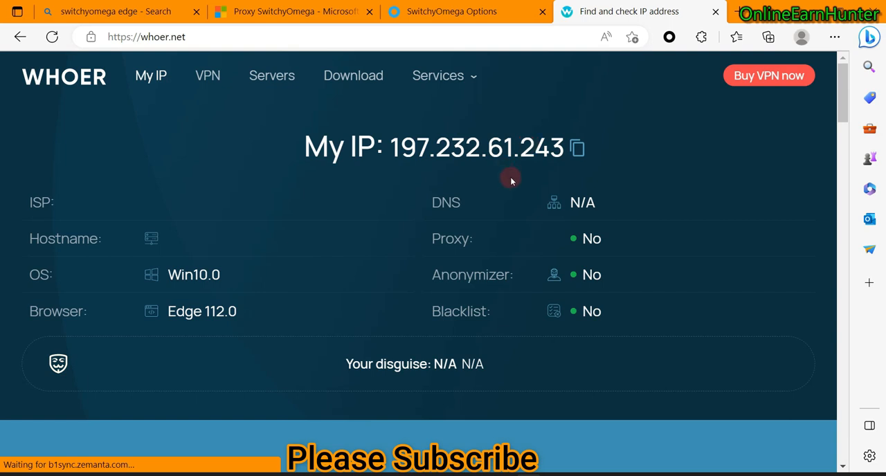
pyautogui.moveTo(515, 210)
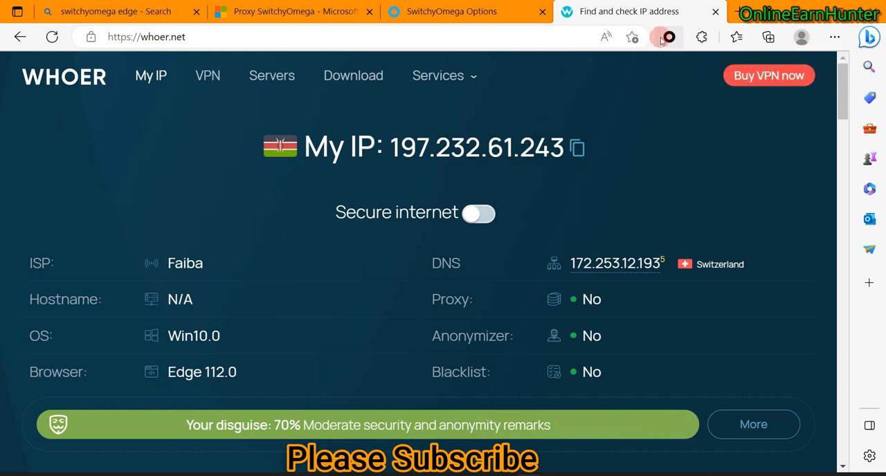
# Switch SwitchyOmega to the Test profile so Whoer reports a T-Mobile USA IP.
pyautogui.click(667, 36)
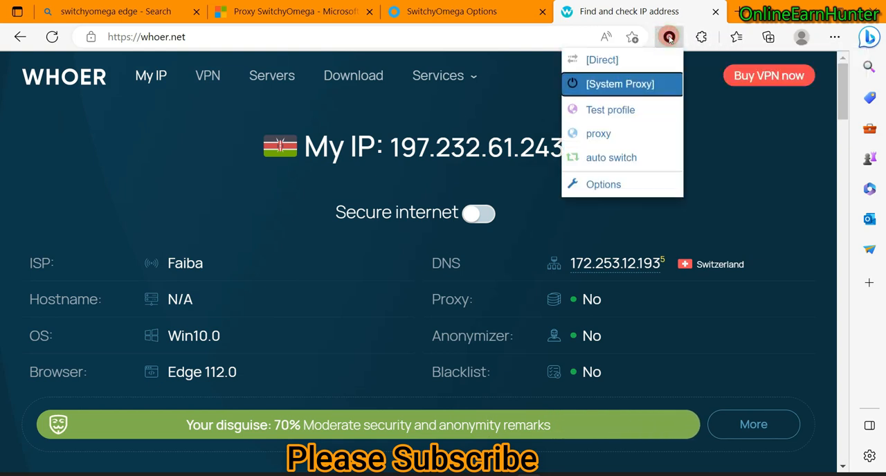
pyautogui.moveTo(609, 109)
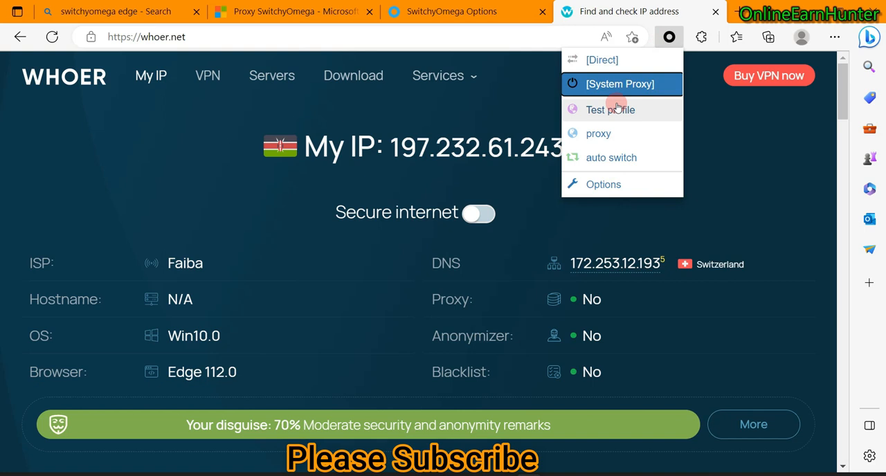
pyautogui.moveTo(604, 170)
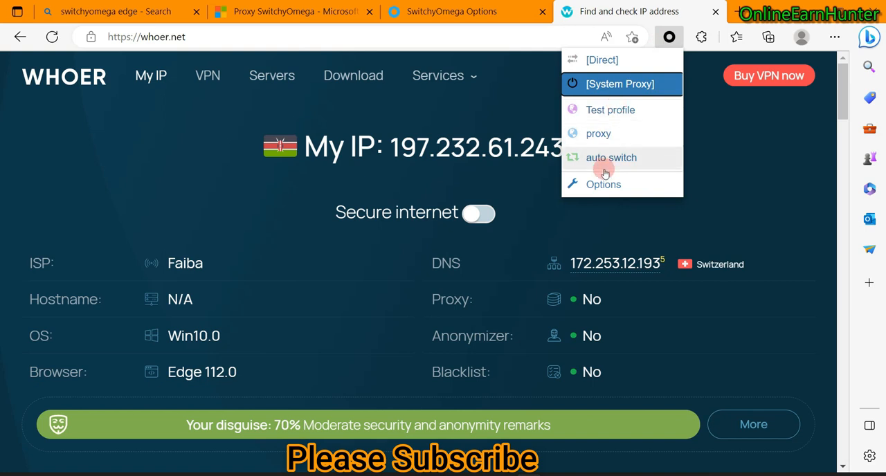
pyautogui.moveTo(609, 109)
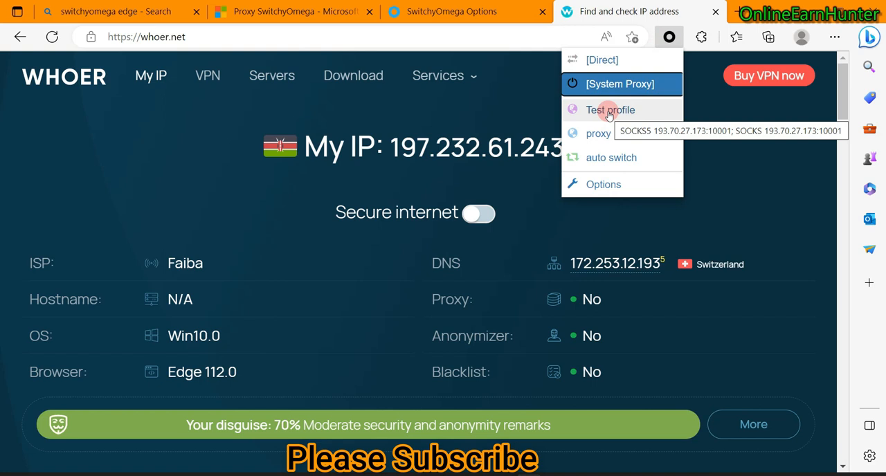
pyautogui.click(610, 110)
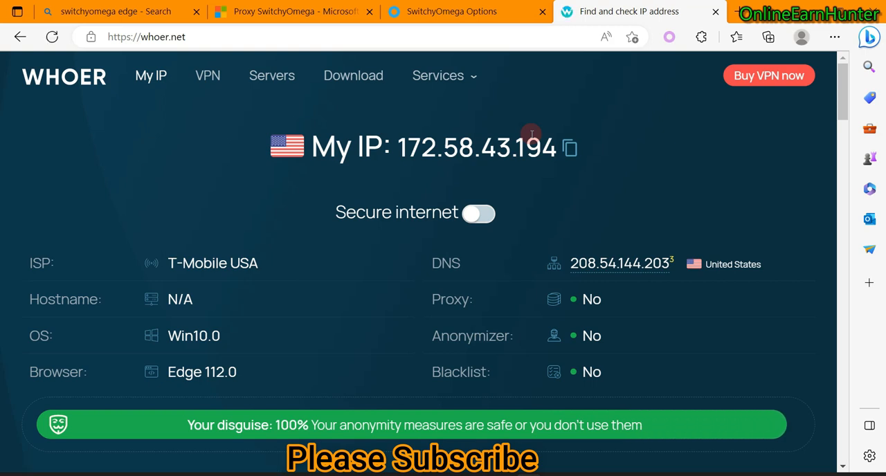
pyautogui.moveTo(548, 117)
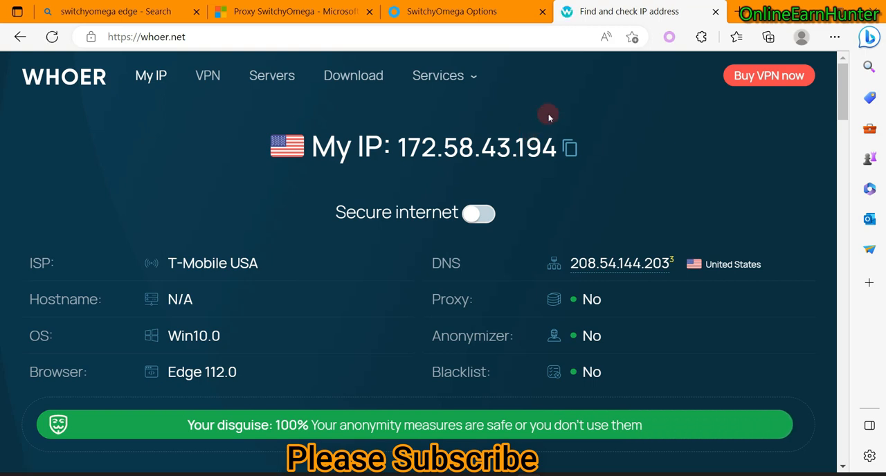